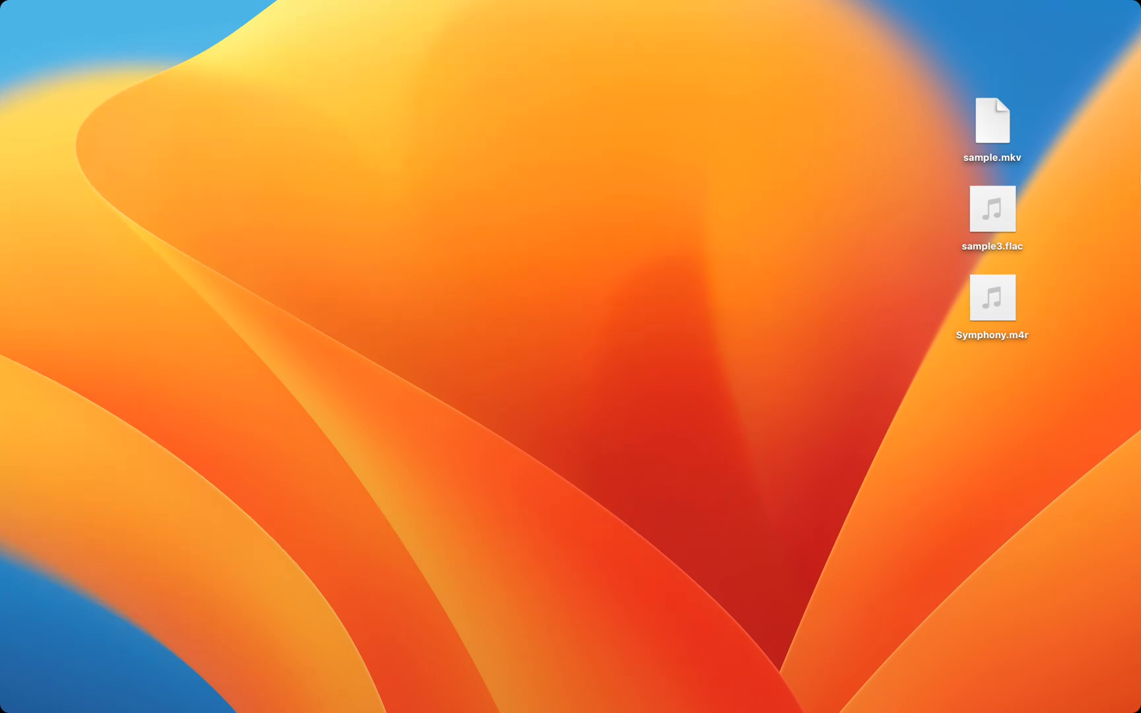
mouse_move(1003, 123)
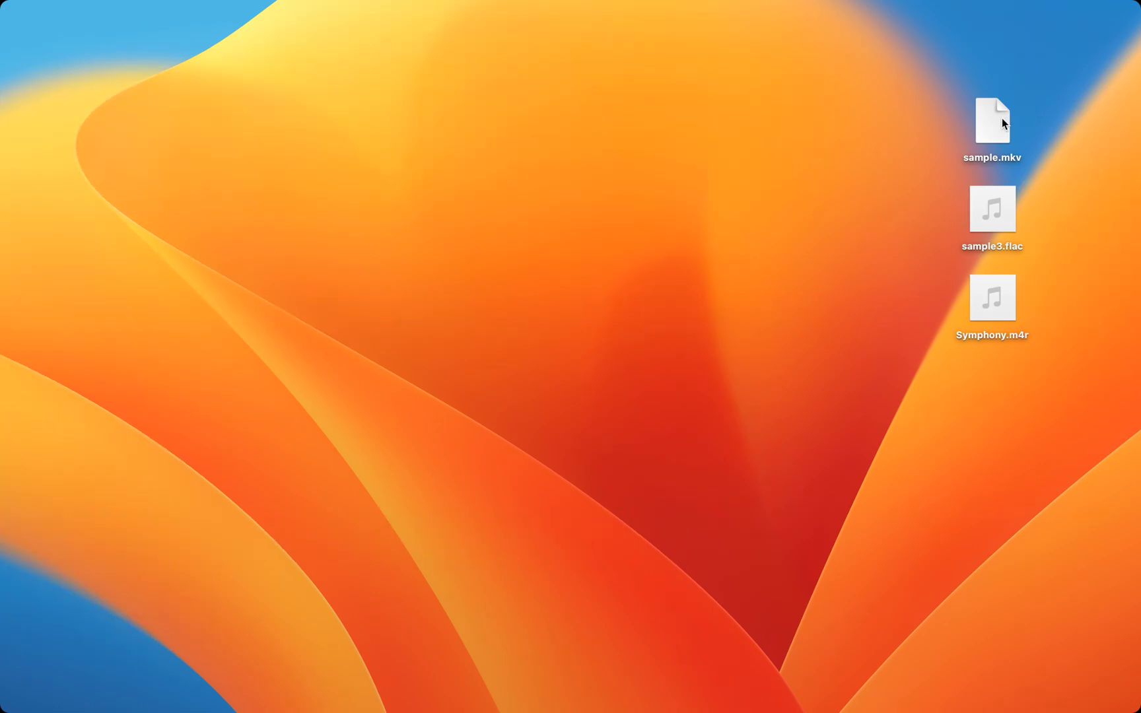
Try to play sample.mkv from the desktop and dismiss the QuickTime cannot-open error.
click(991, 121)
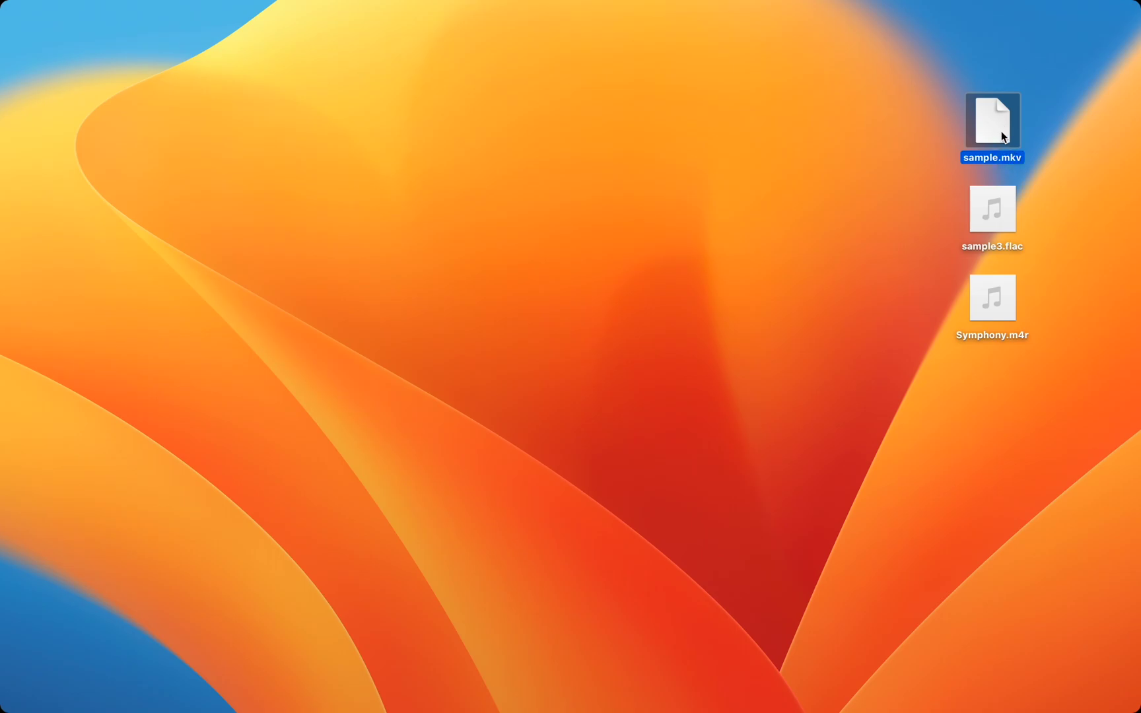
double_click(991, 120)
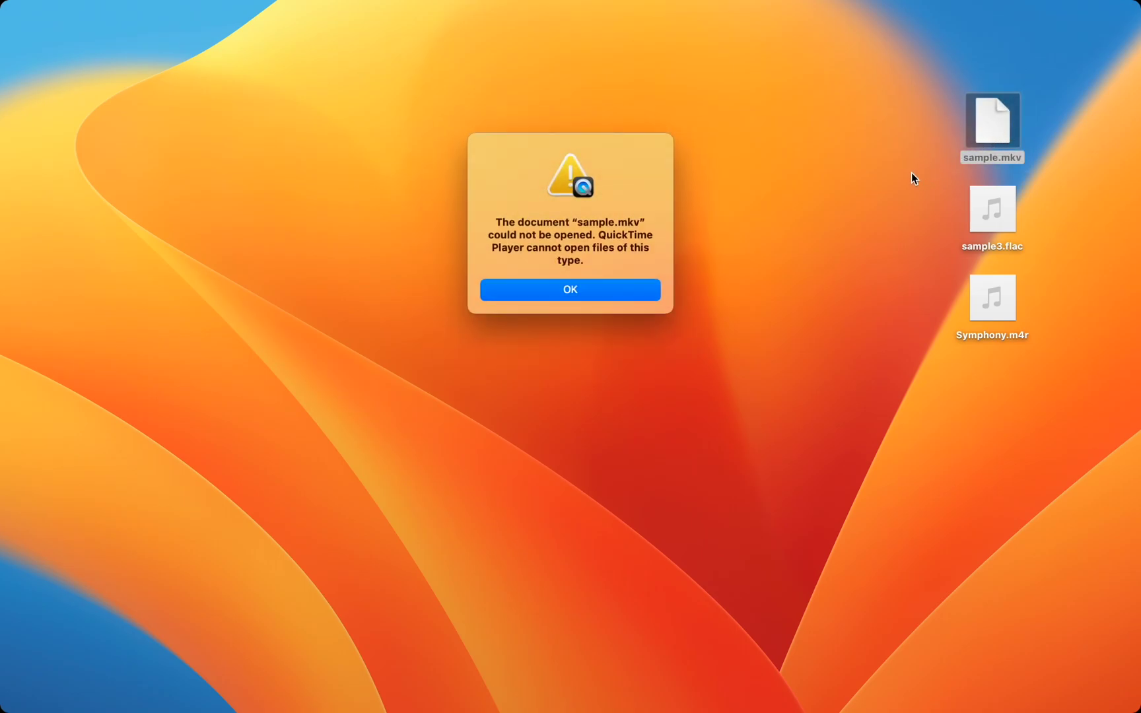
mouse_move(605, 302)
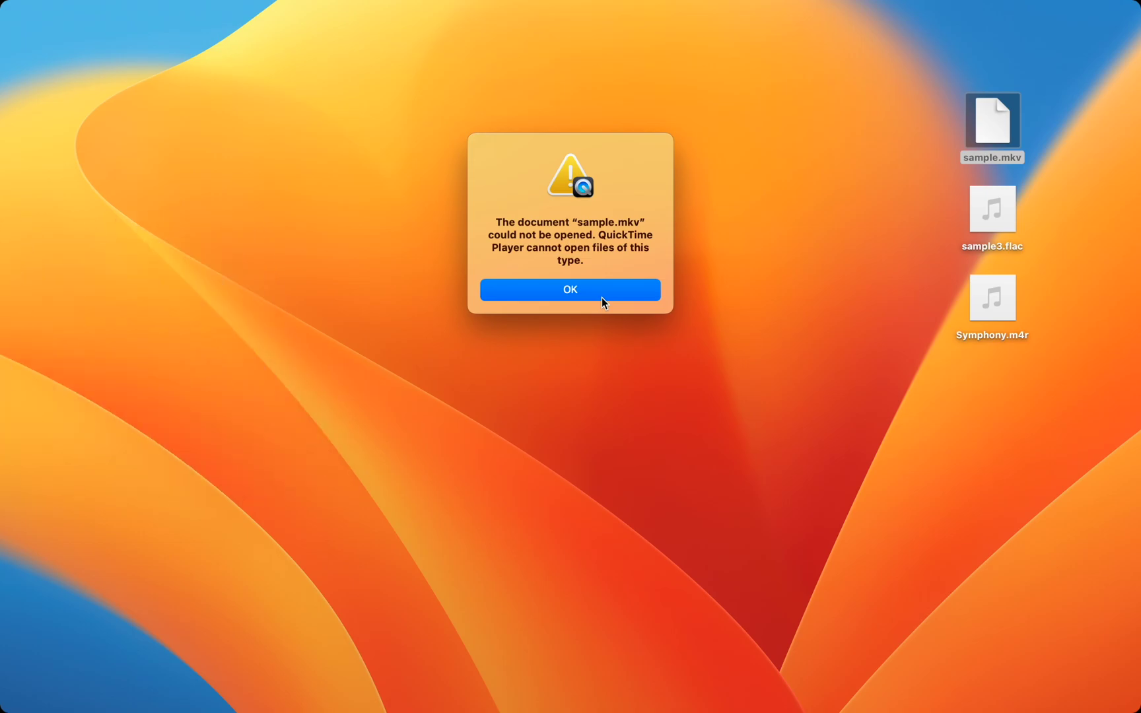
click(570, 289)
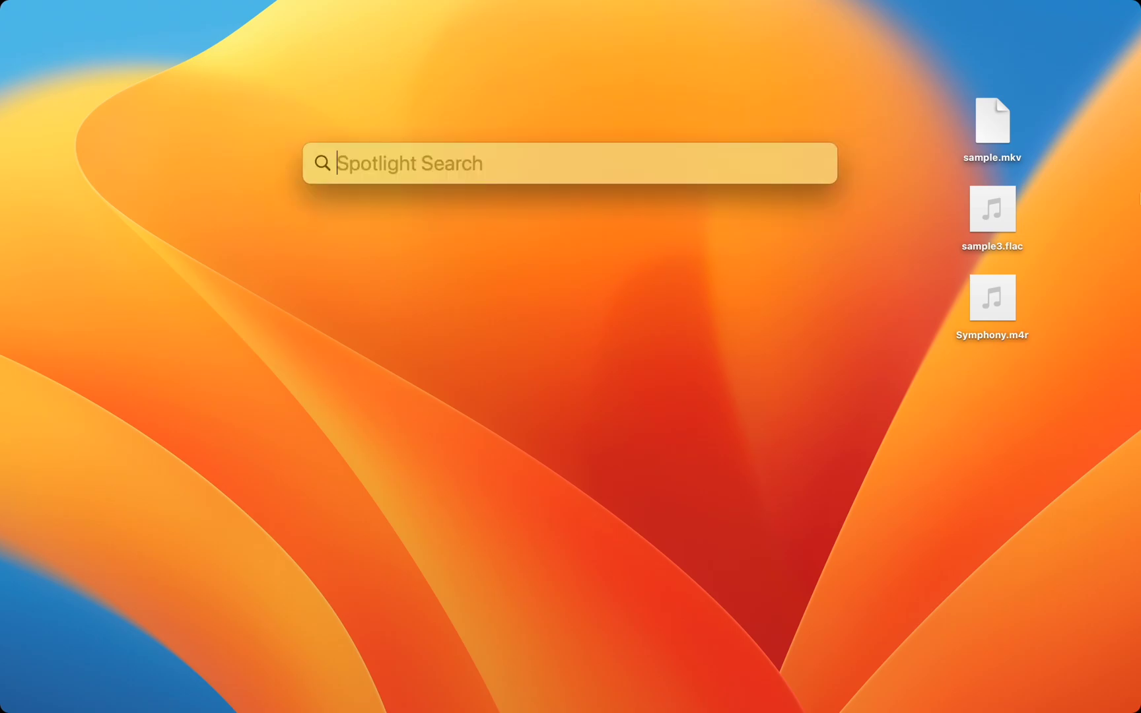
Convert sample.mkv to a local sample.mp4 in WALTR PRO and verify the ocean video plays.
key(Escape)
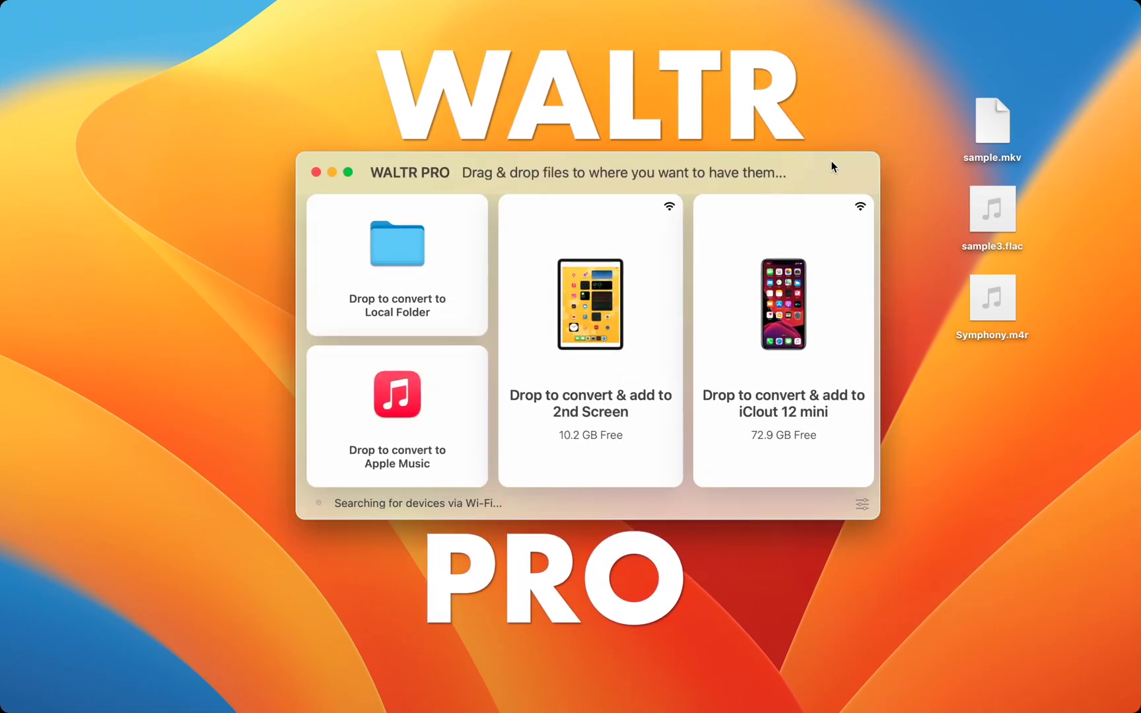
click(991, 121)
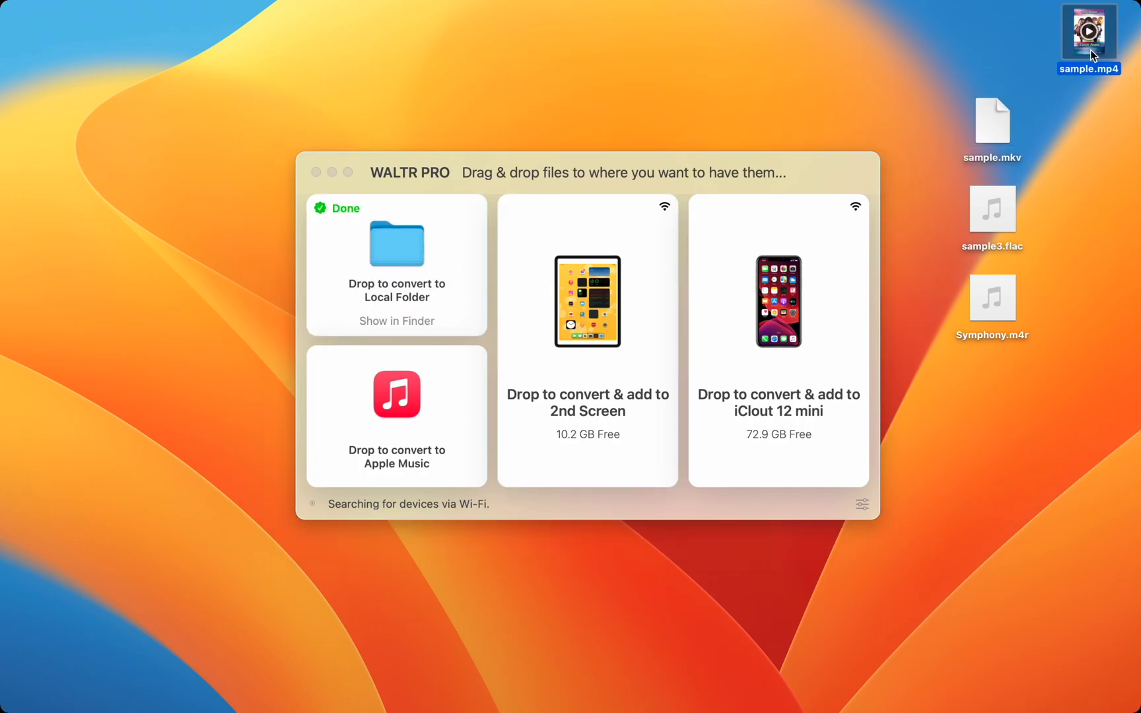
double_click(1089, 37)
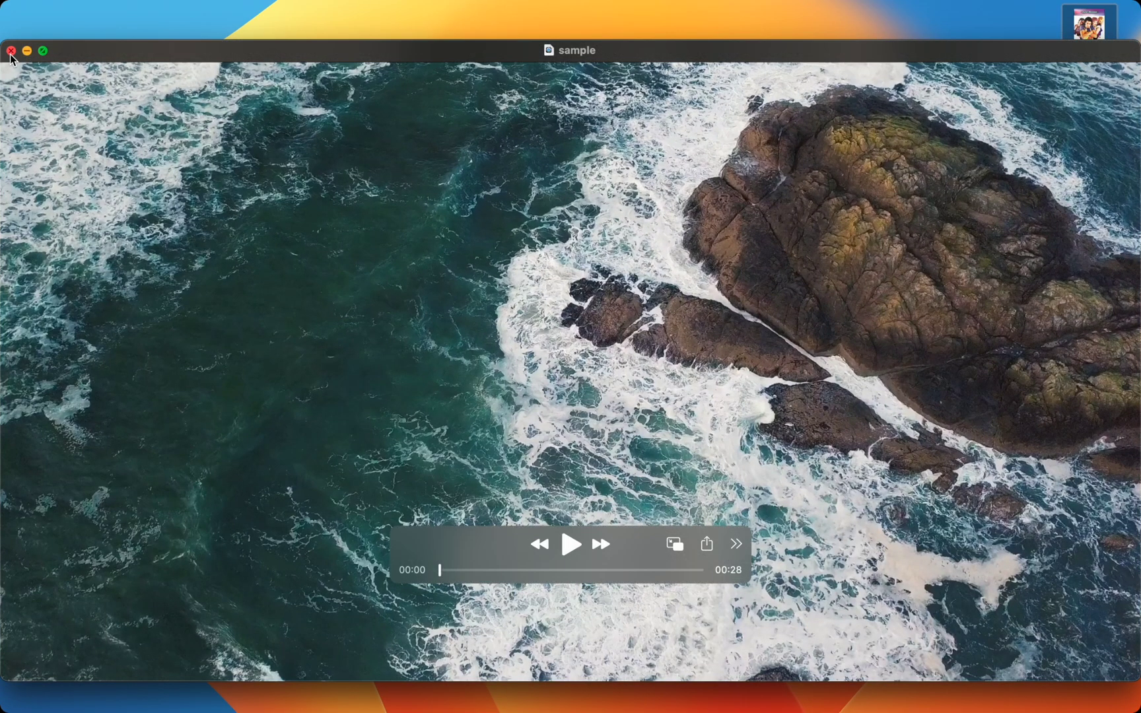
click(10, 51)
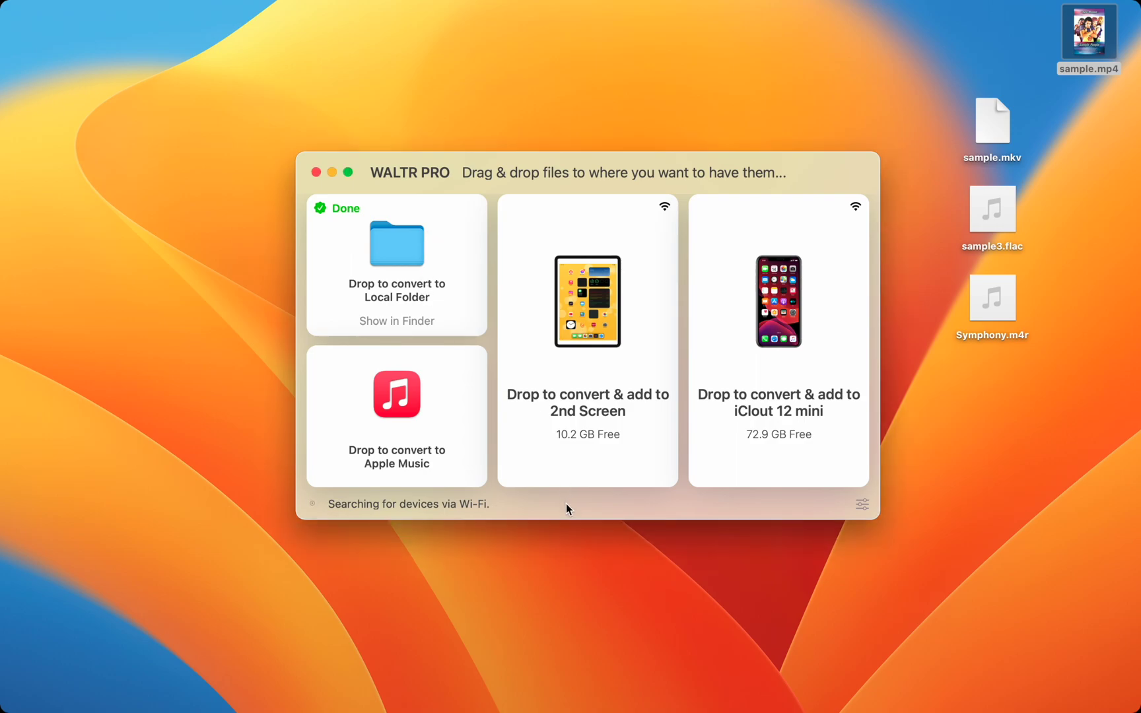
mouse_move(795, 173)
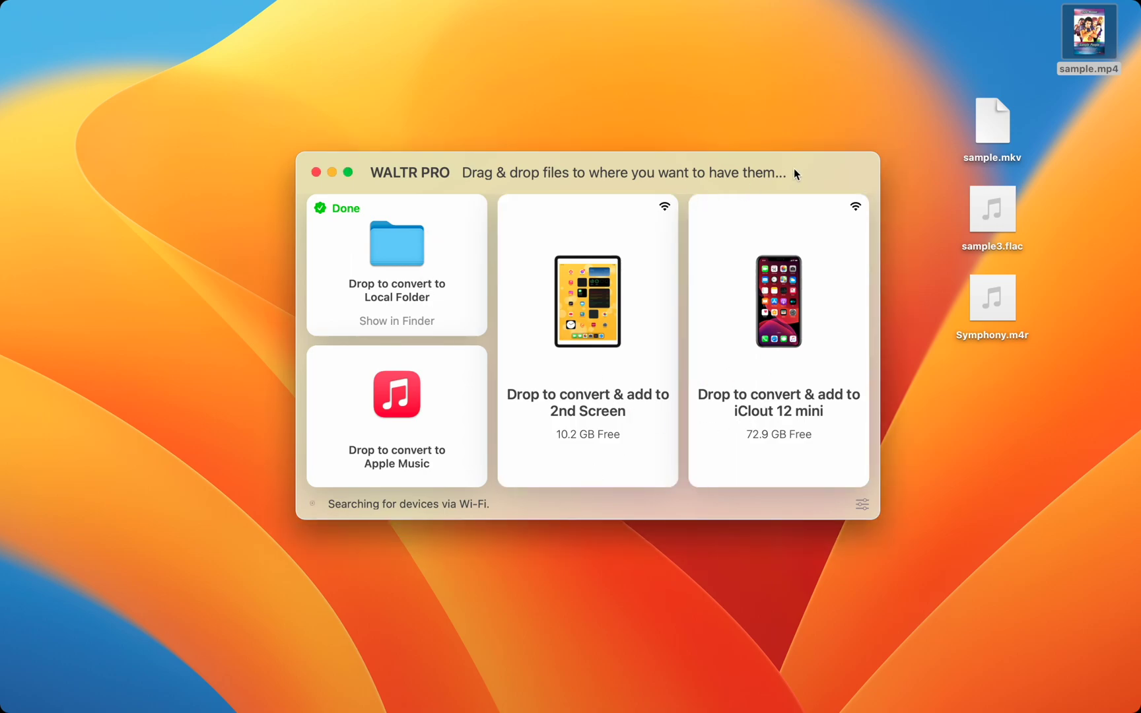
Share sample3.flac from its context menu via AirDrop to the iPhone.
click(991, 210)
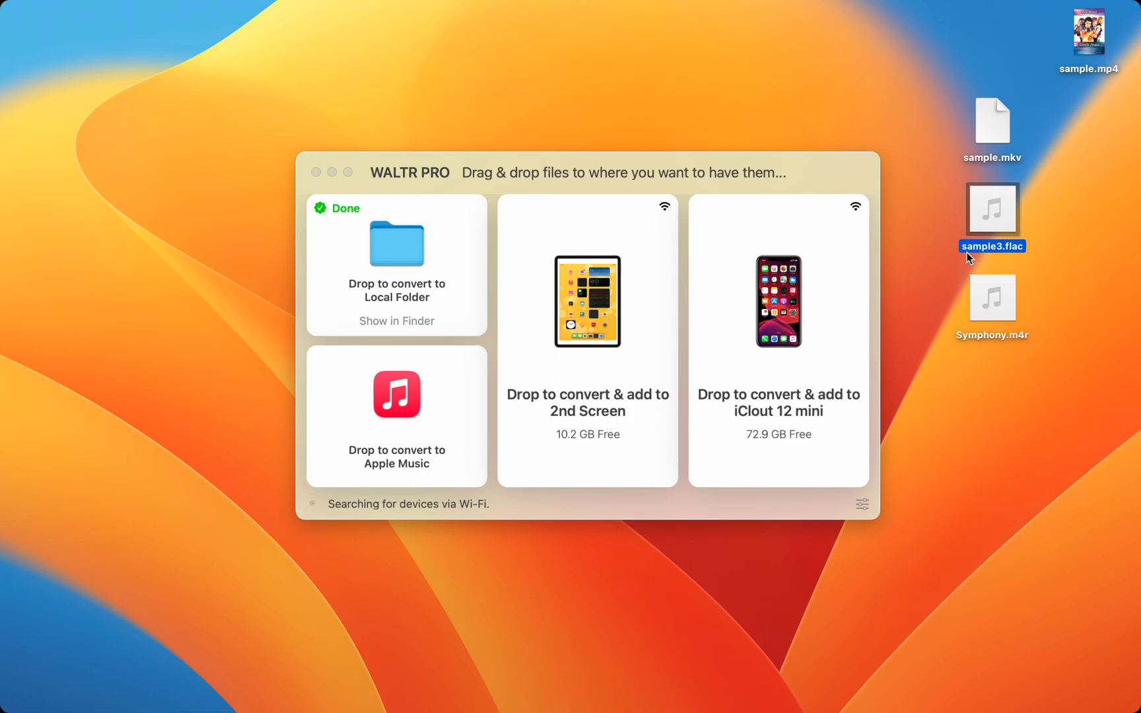
right_click(992, 209)
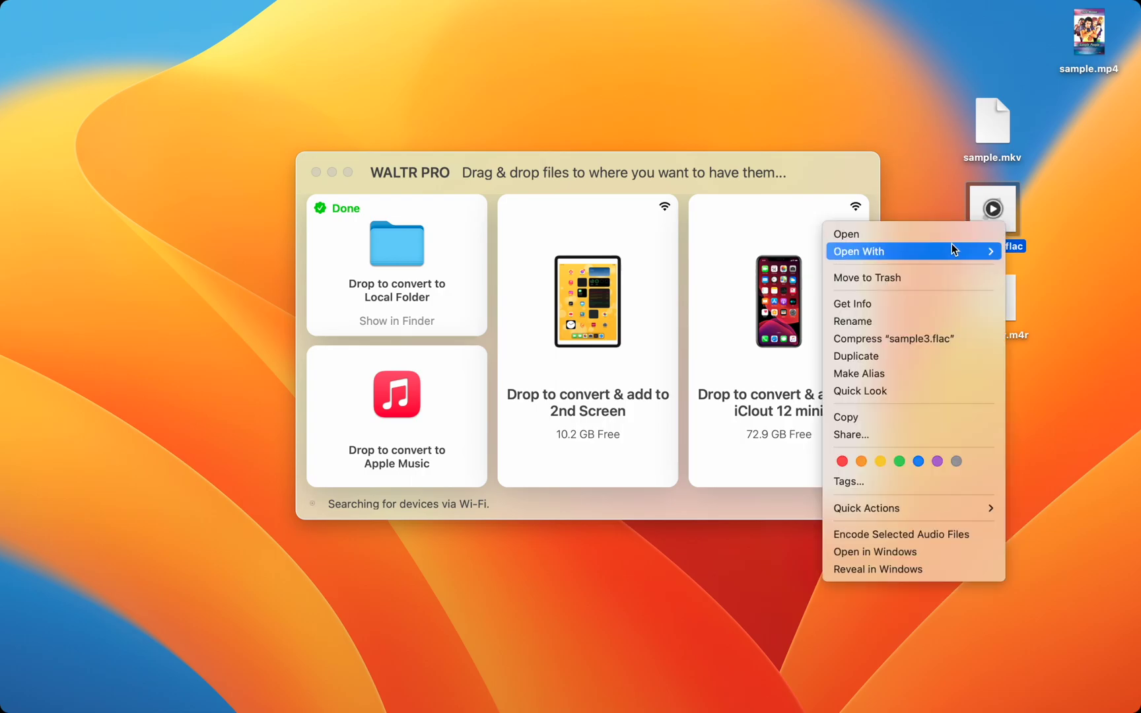
mouse_move(848, 435)
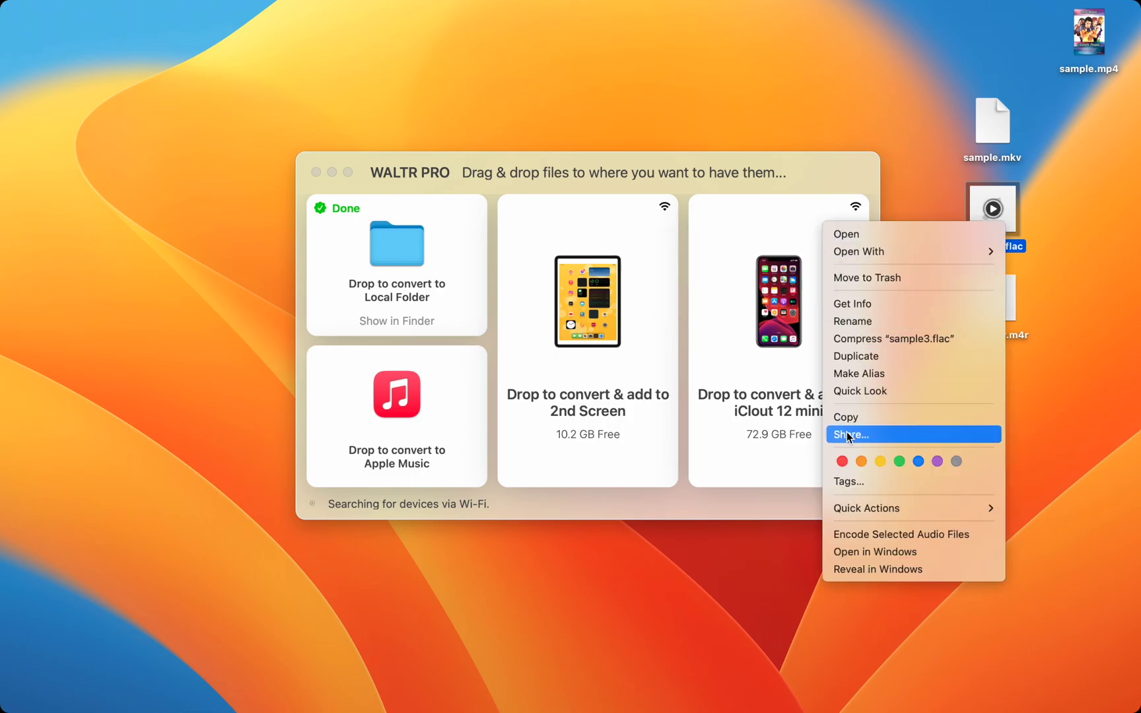
click(853, 435)
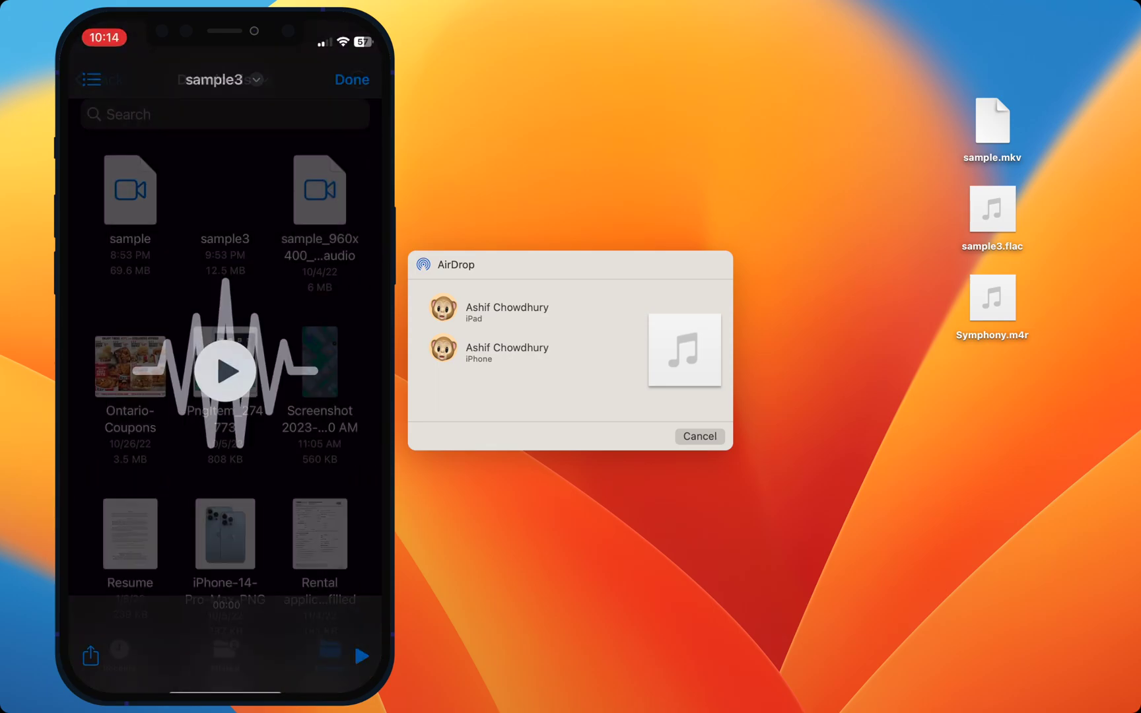
click(227, 373)
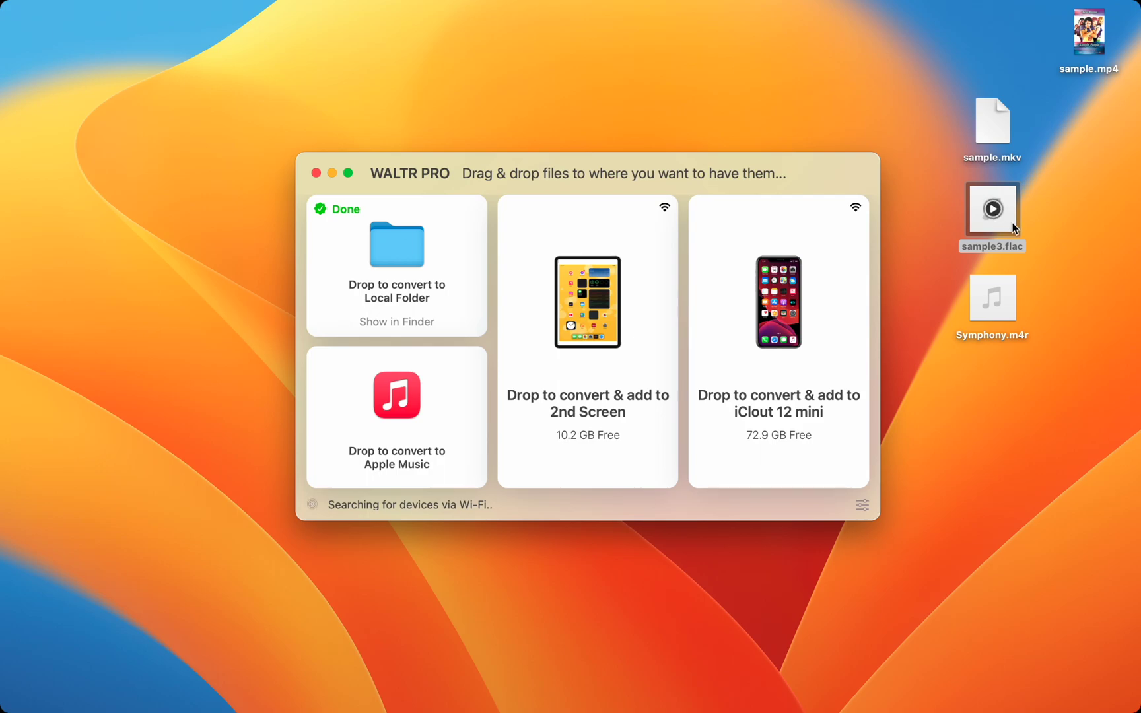
Drop sample3.flac onto the iPhone panel so it converts into the phone's music.
click(991, 212)
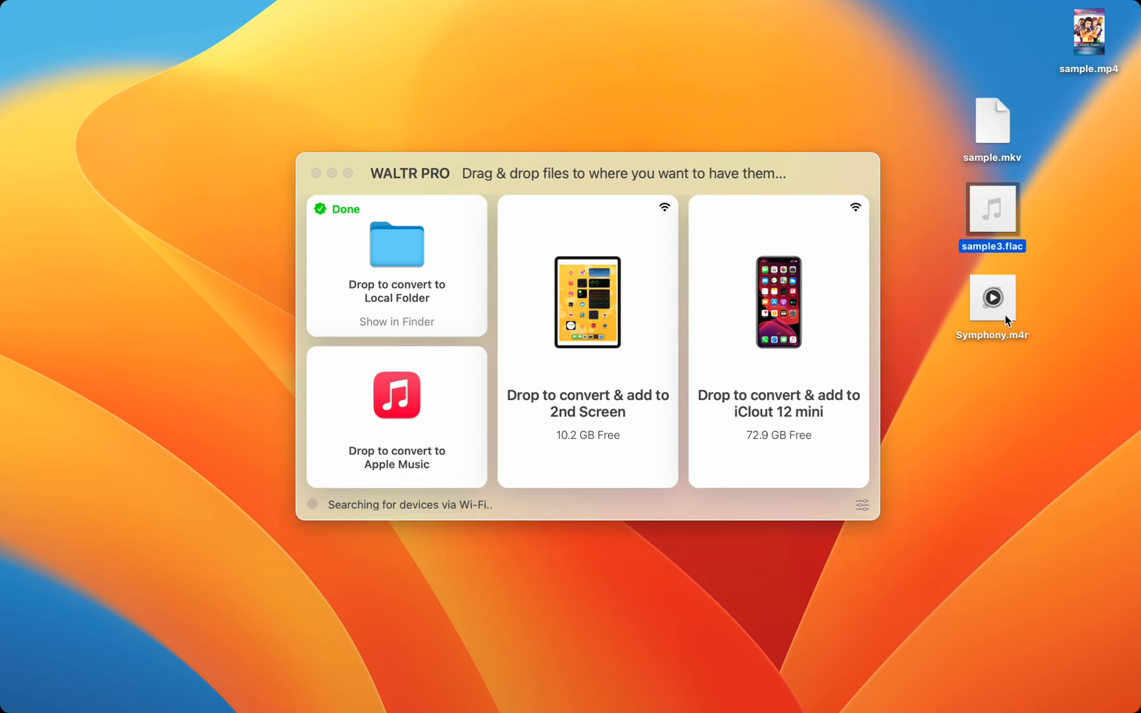
click(990, 297)
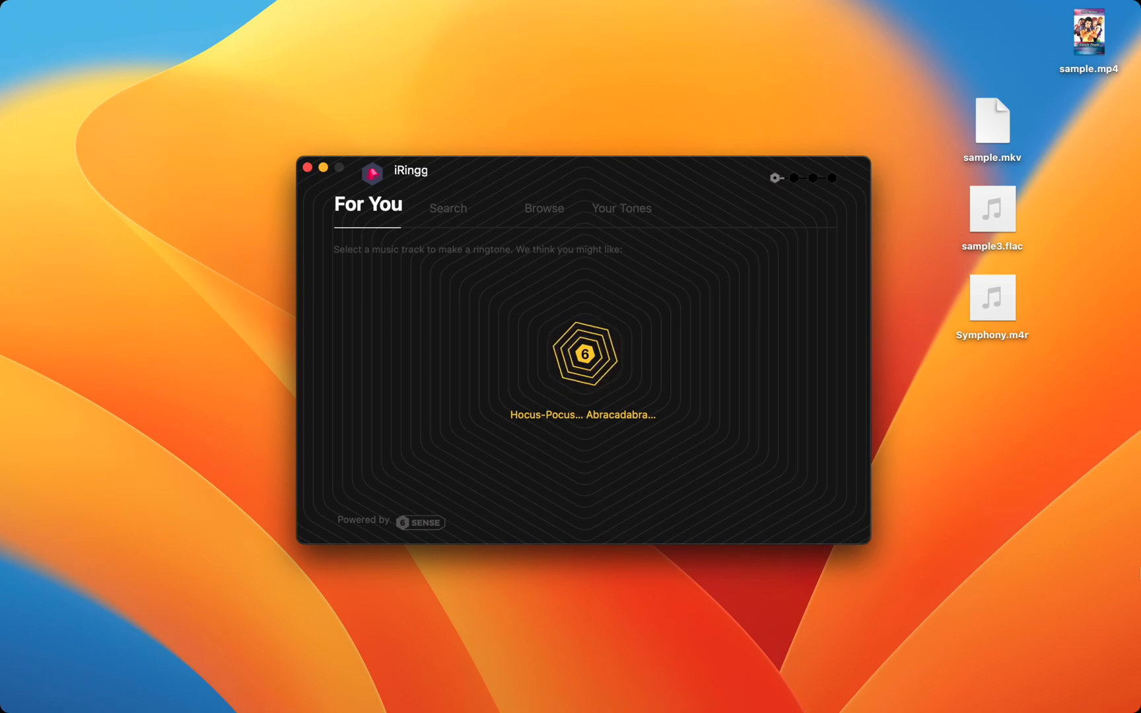
mouse_move(469, 218)
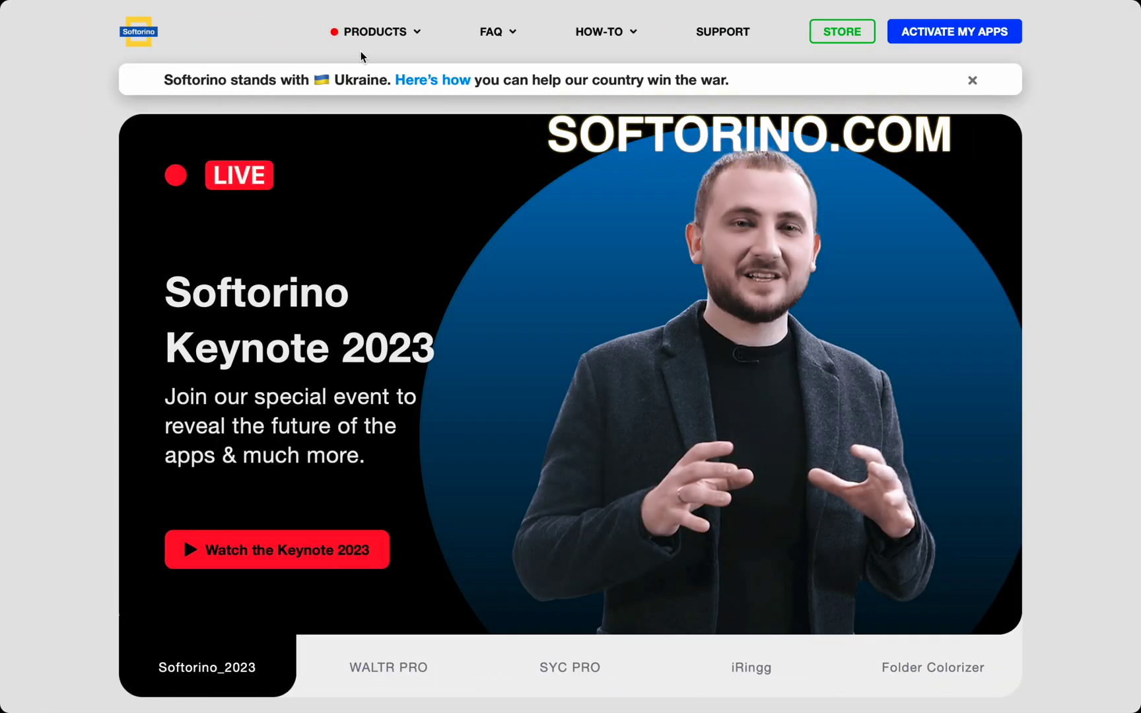
Visit the WALTR PRO product page, then the Universal License page from the Products menu.
click(750, 667)
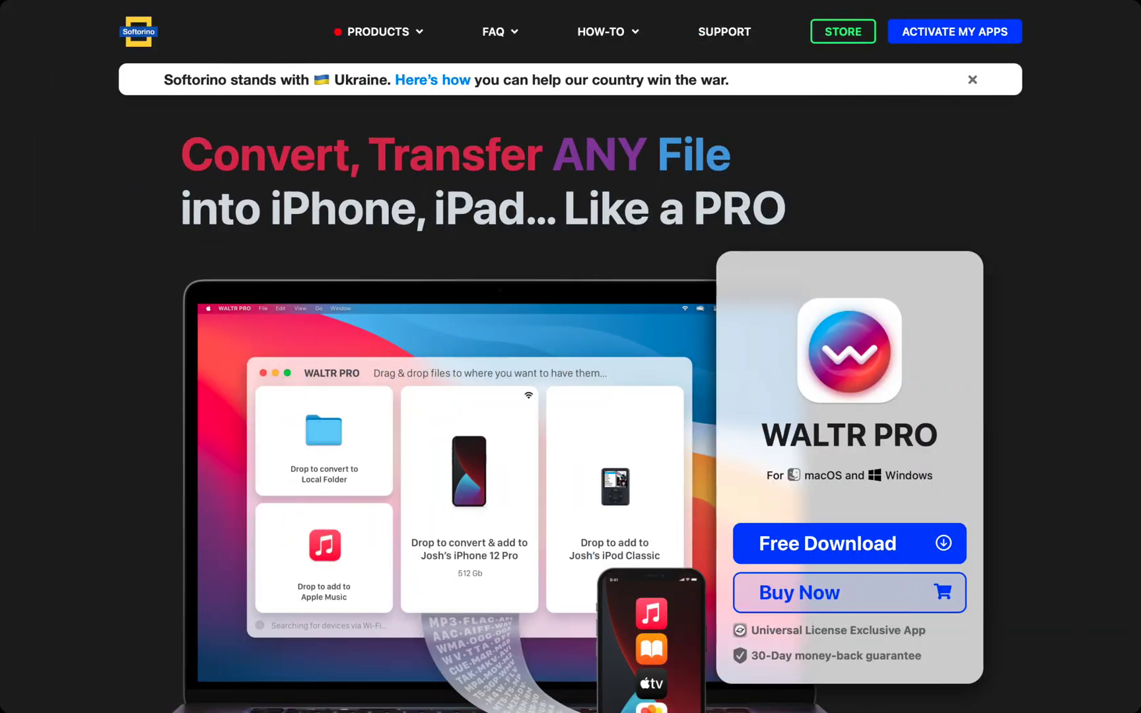
mouse_move(754, 443)
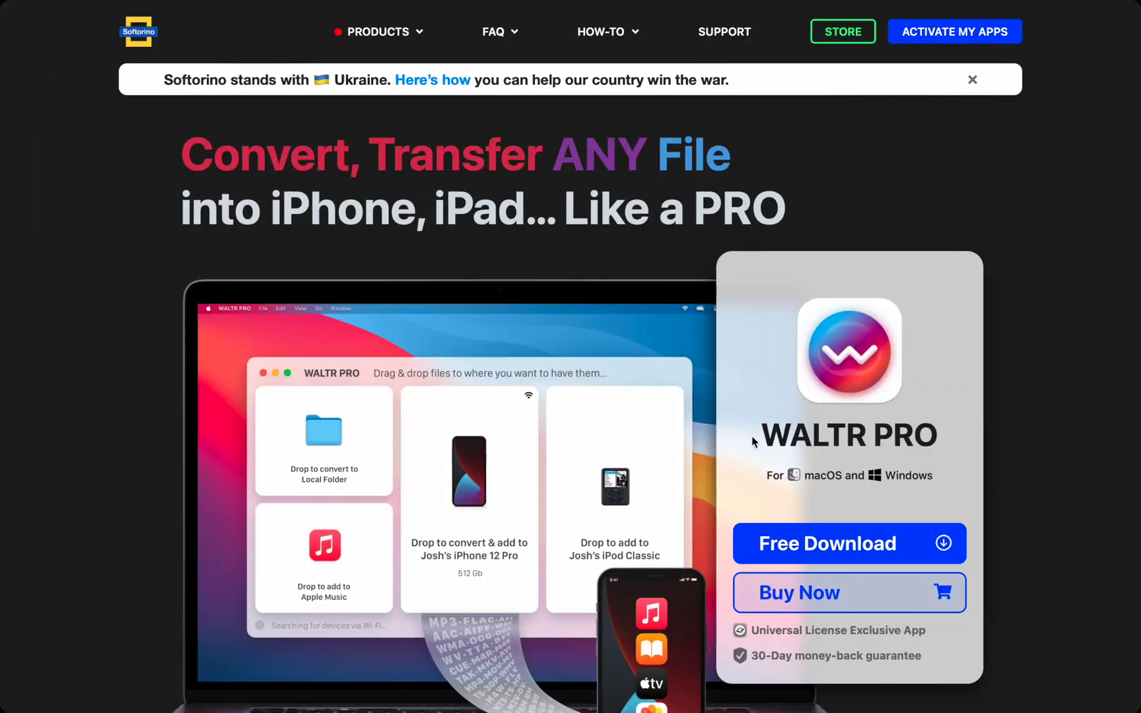
click(378, 32)
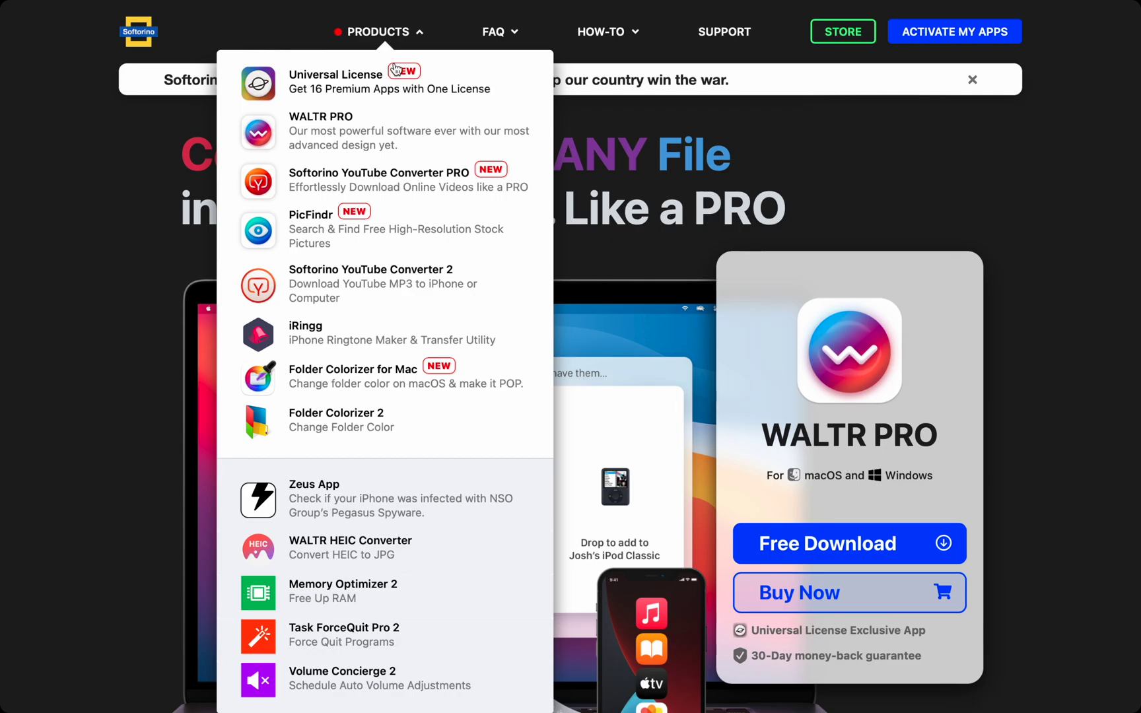
click(334, 74)
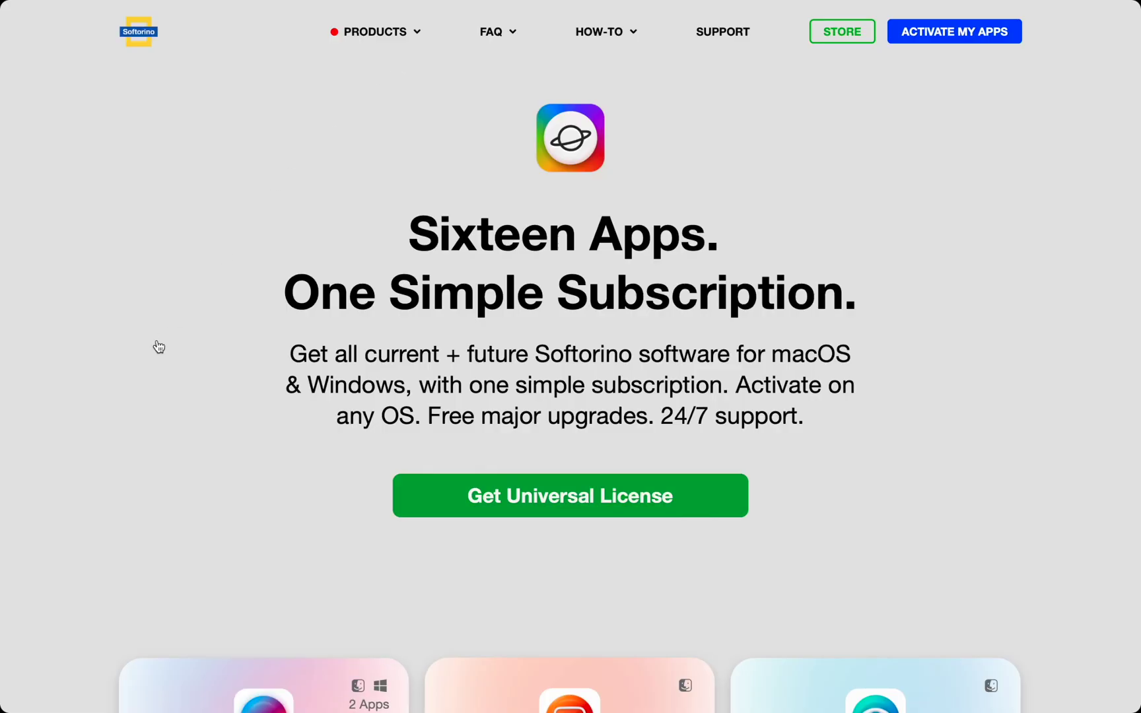
scroll(down, 3)
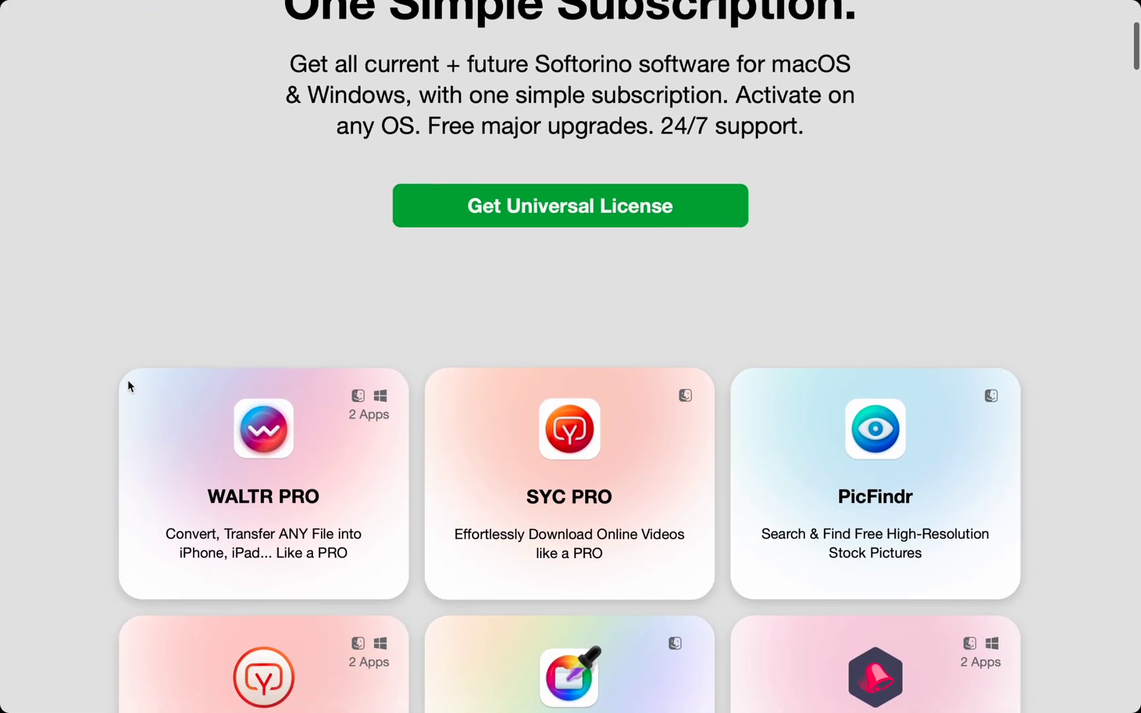
scroll(down, 3)
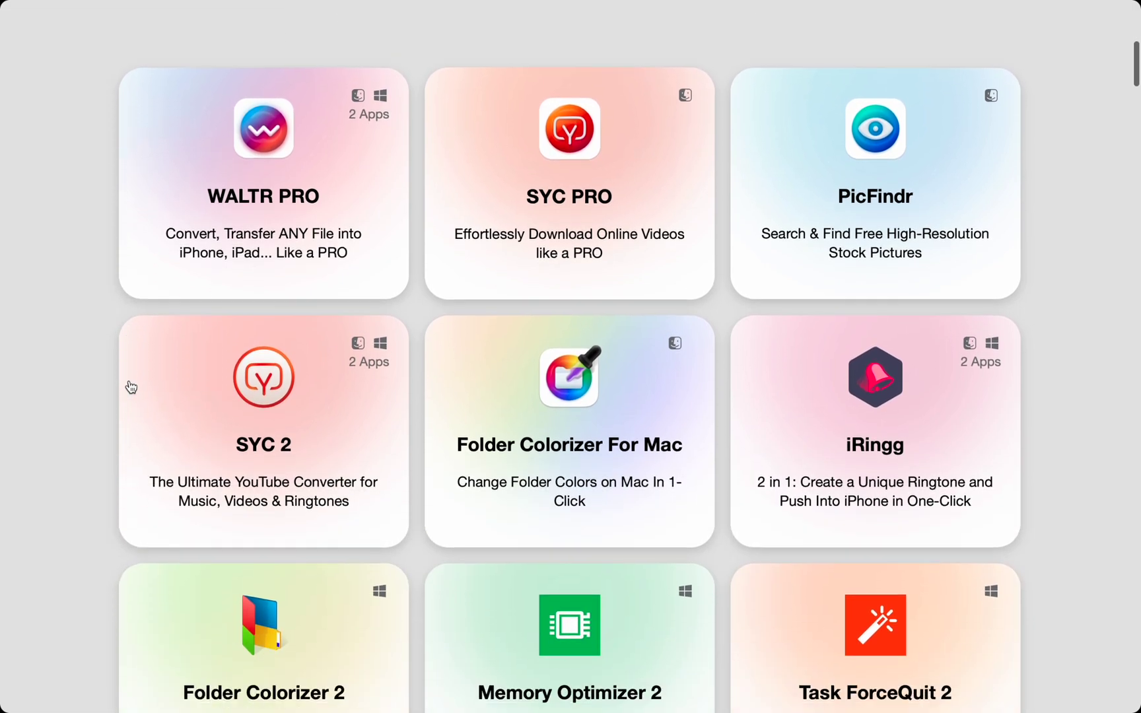
scroll(down, 3)
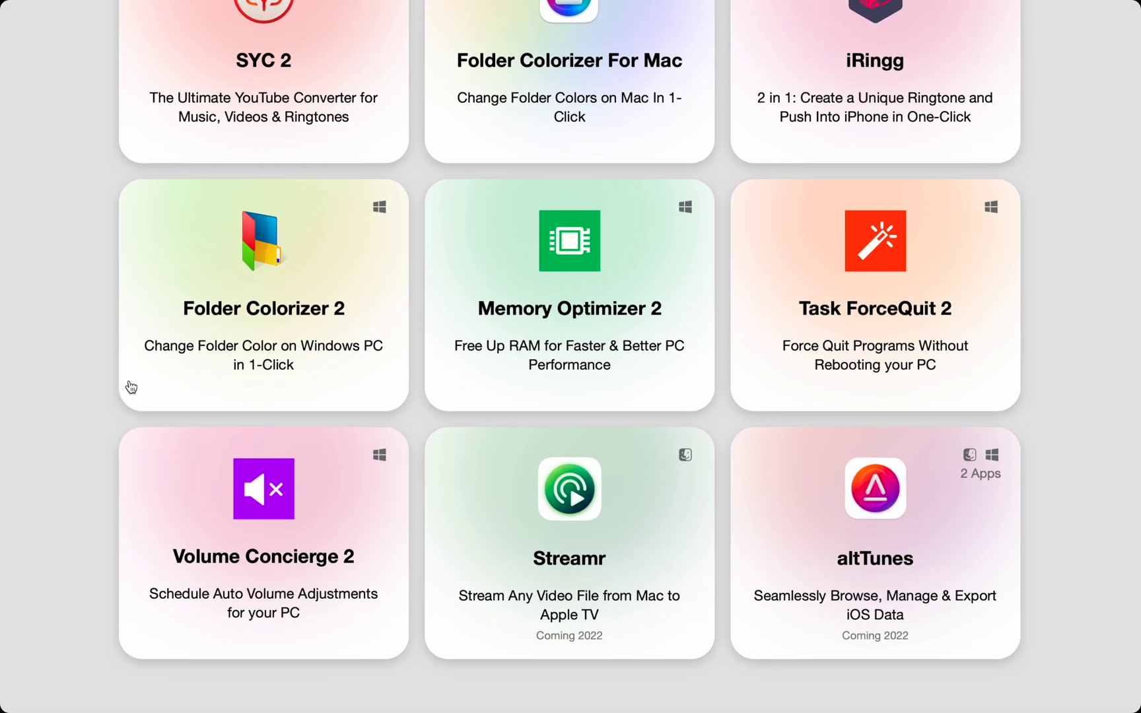
scroll(up, 3)
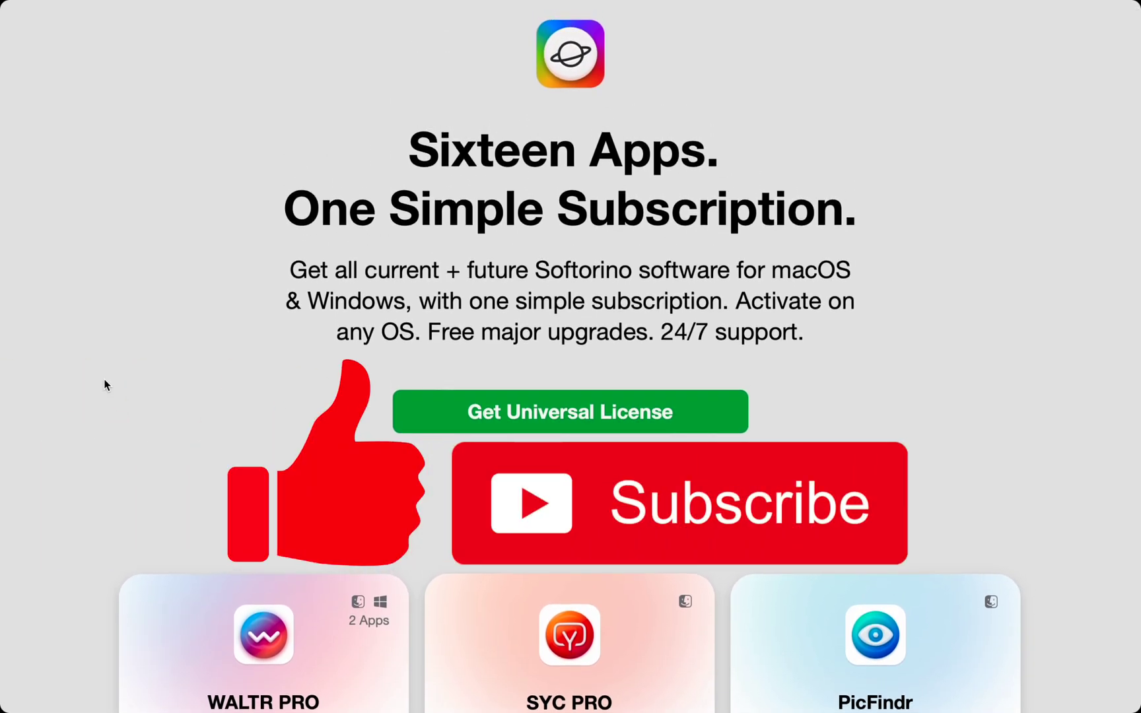
mouse_move(122, 366)
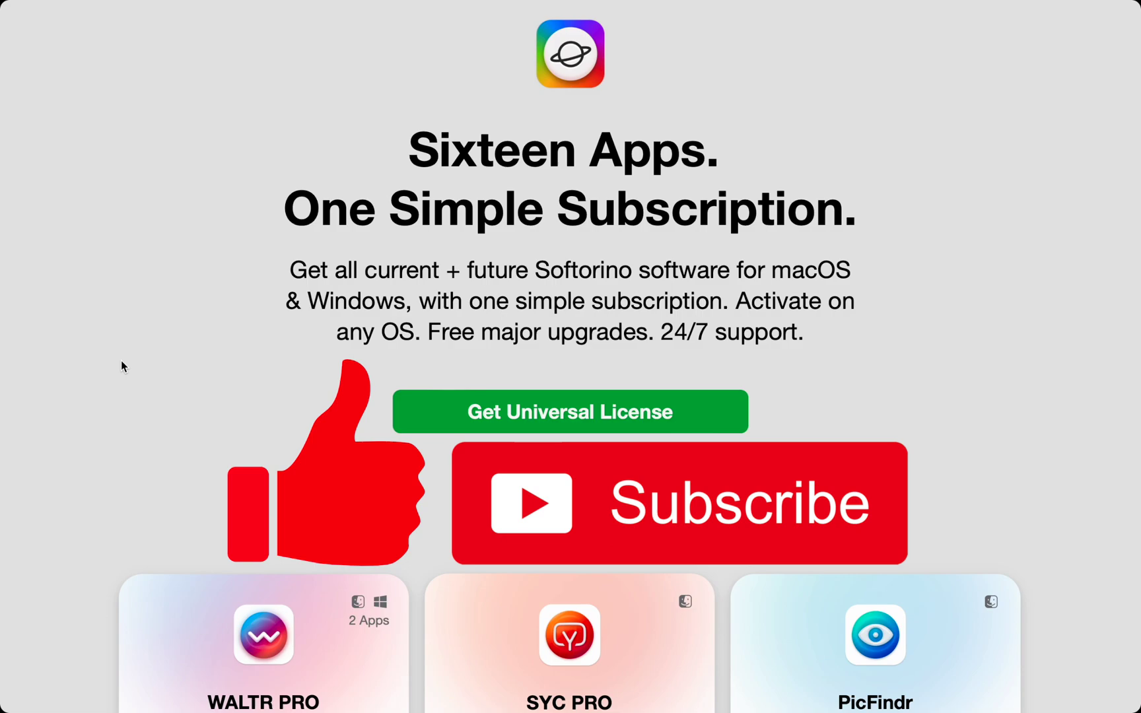